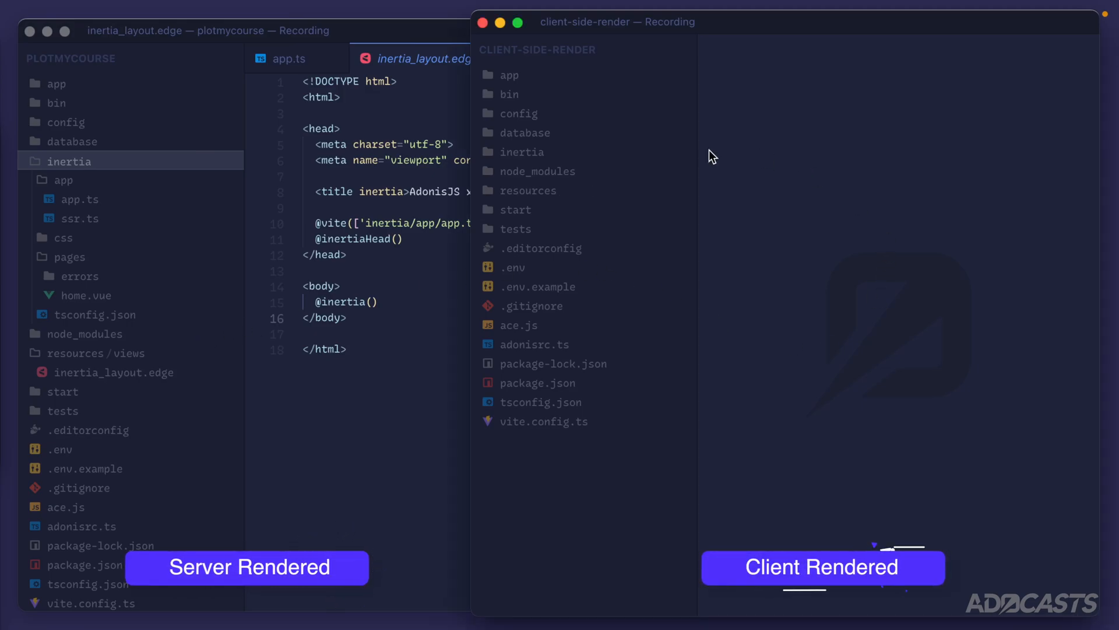
pyautogui.moveTo(631, 33)
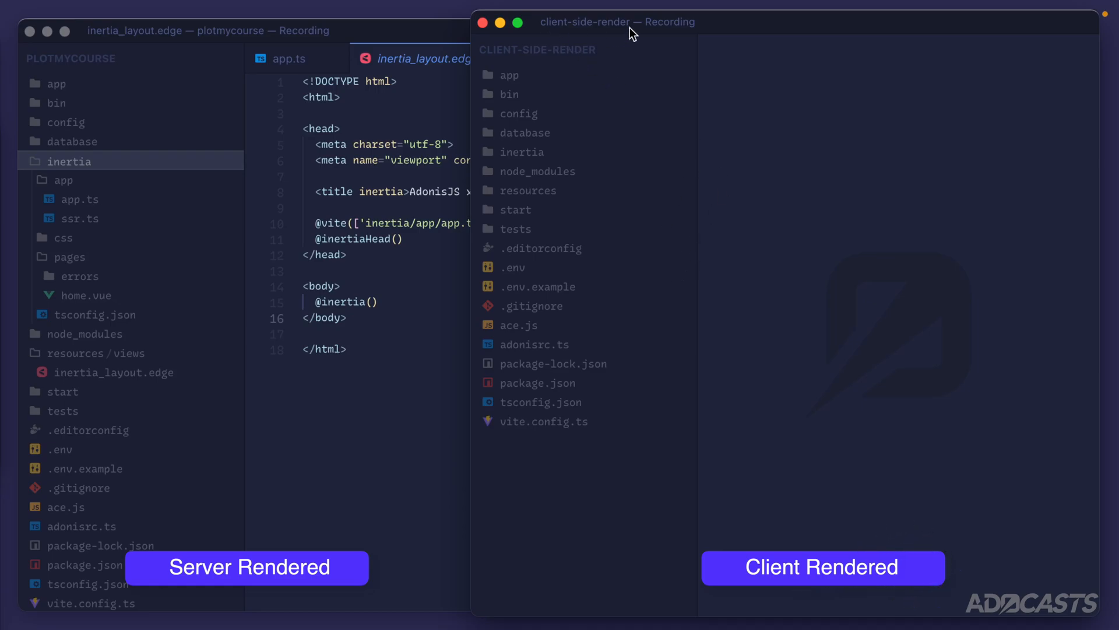
pyautogui.moveTo(675, 138)
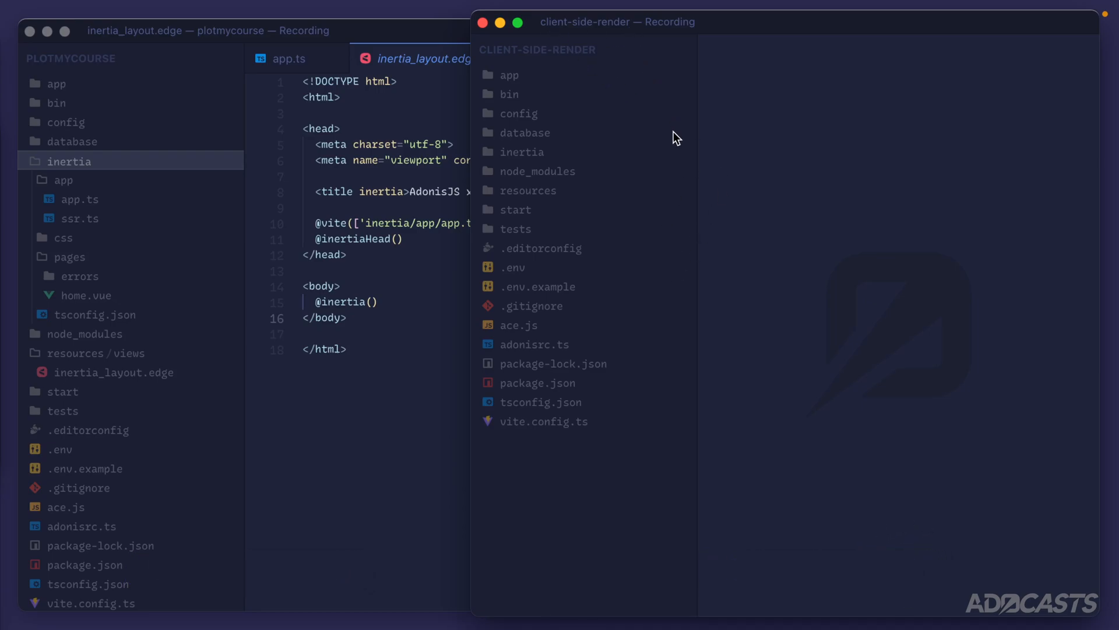
# Step: Expand the inertia folder with its app and css subfolders, then the resources views folder
pyautogui.click(522, 152)
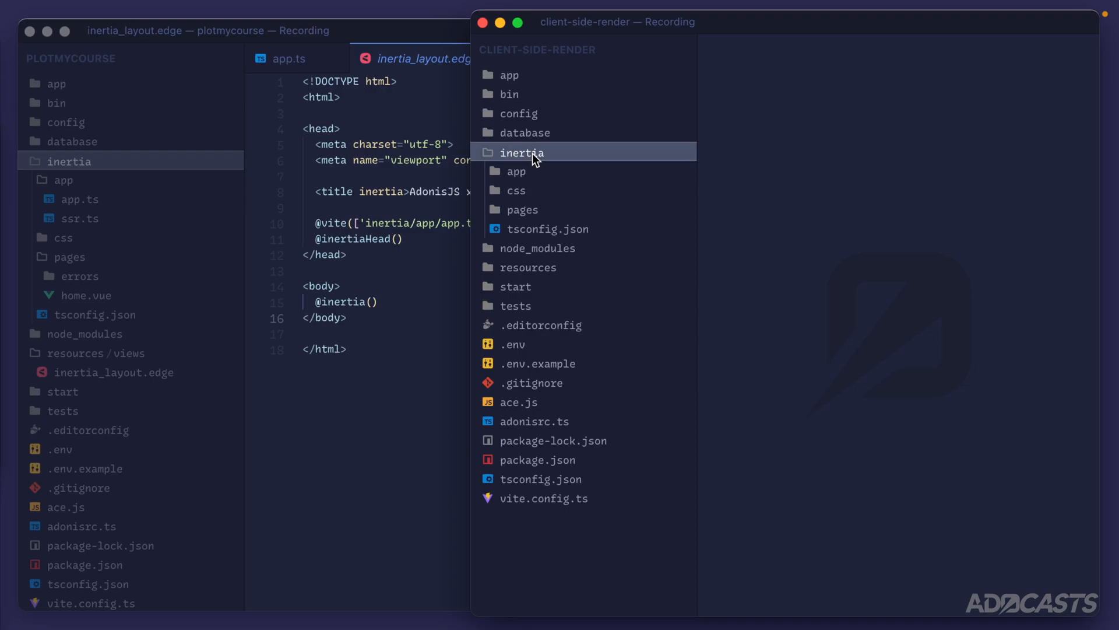
pyautogui.click(515, 171)
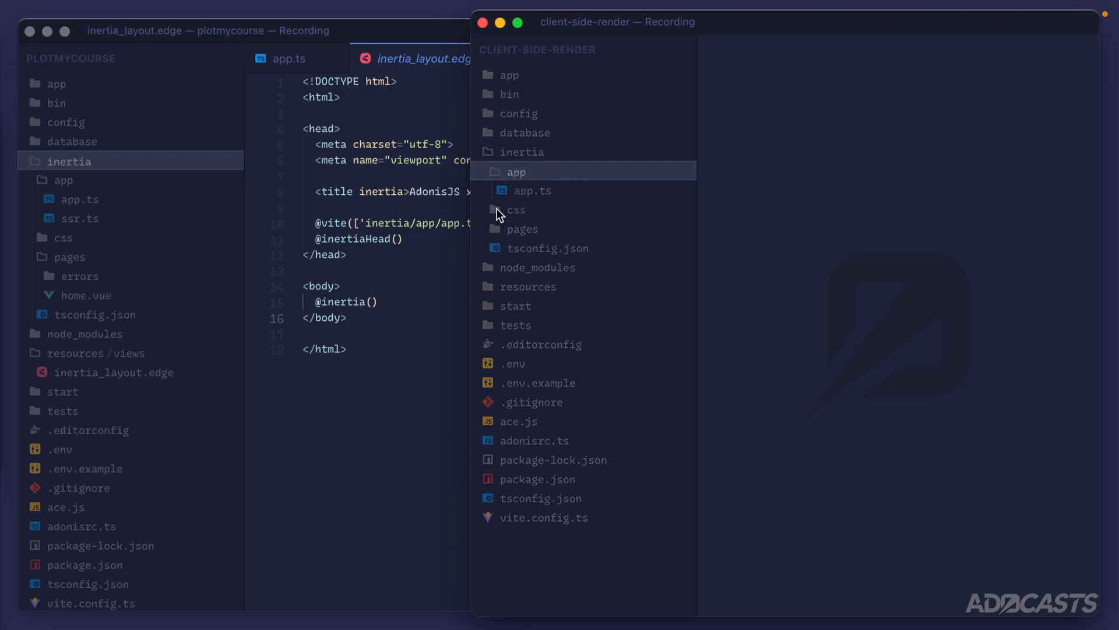
pyautogui.moveTo(101, 207)
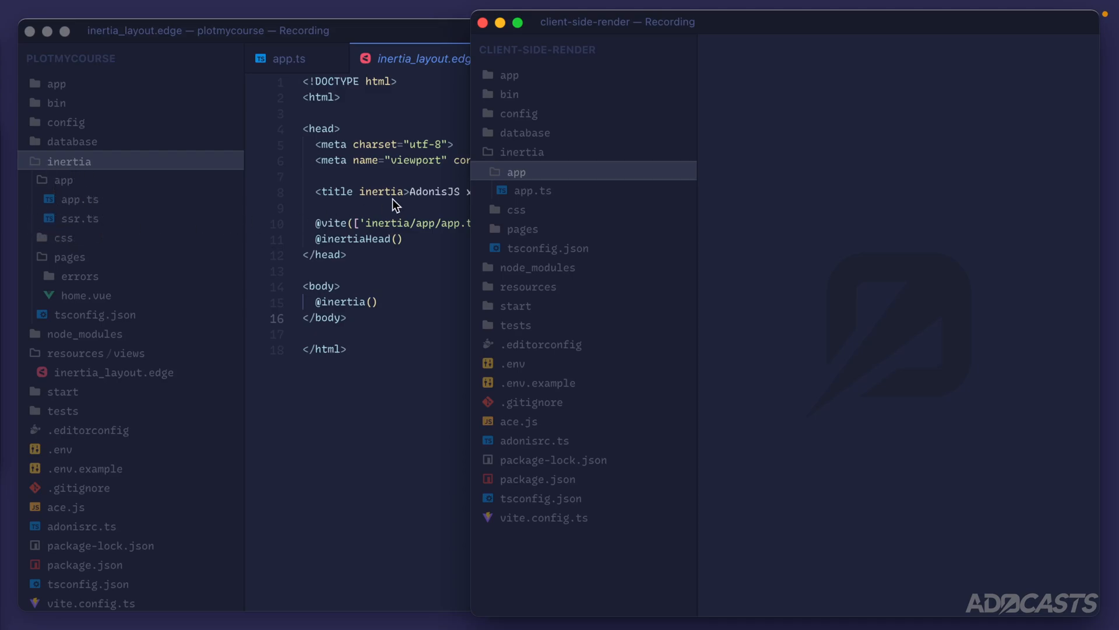
pyautogui.moveTo(579, 33)
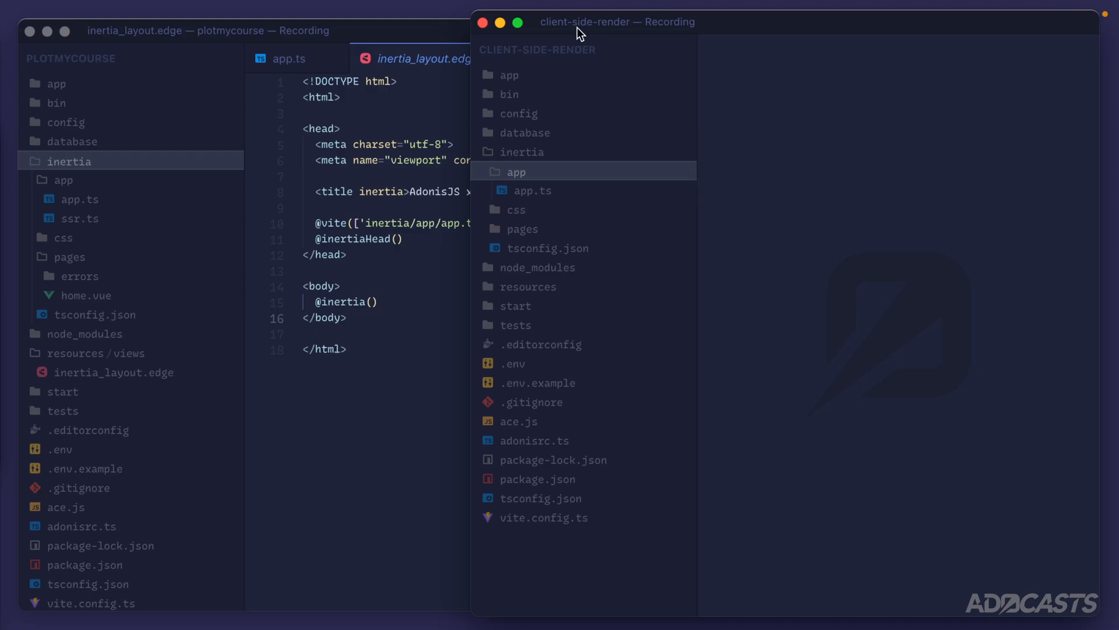
pyautogui.click(516, 209)
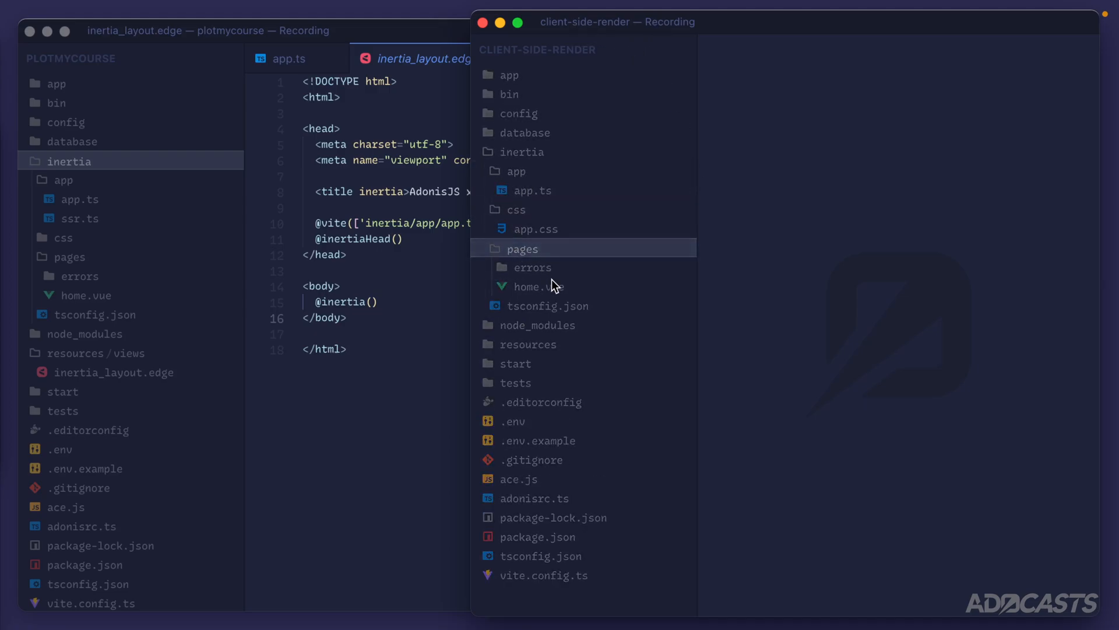
pyautogui.moveTo(539, 312)
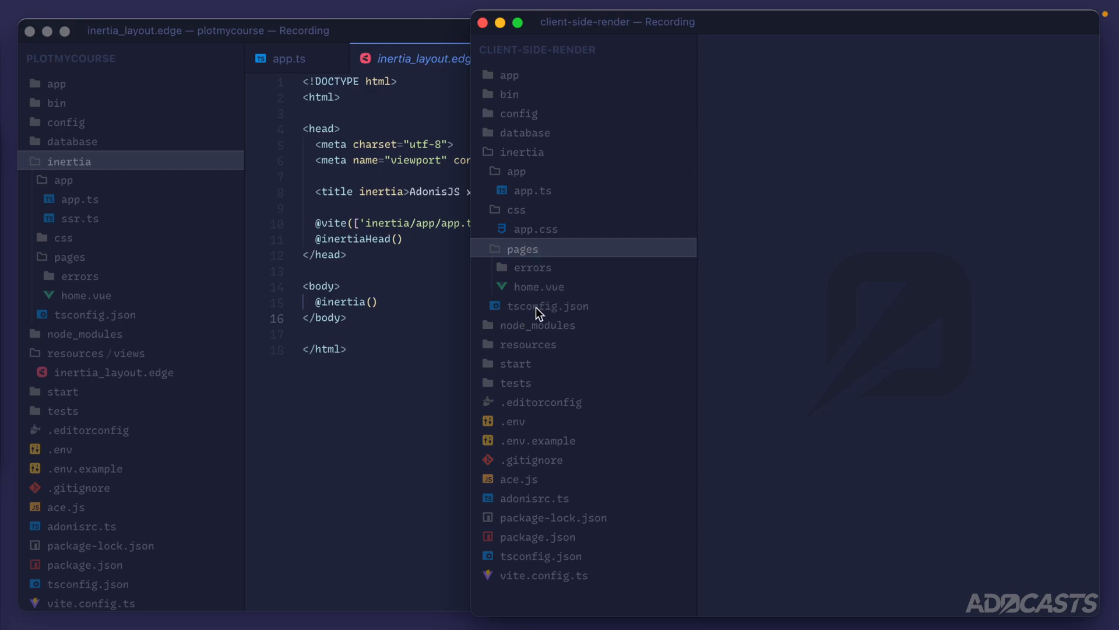
pyautogui.moveTo(540, 573)
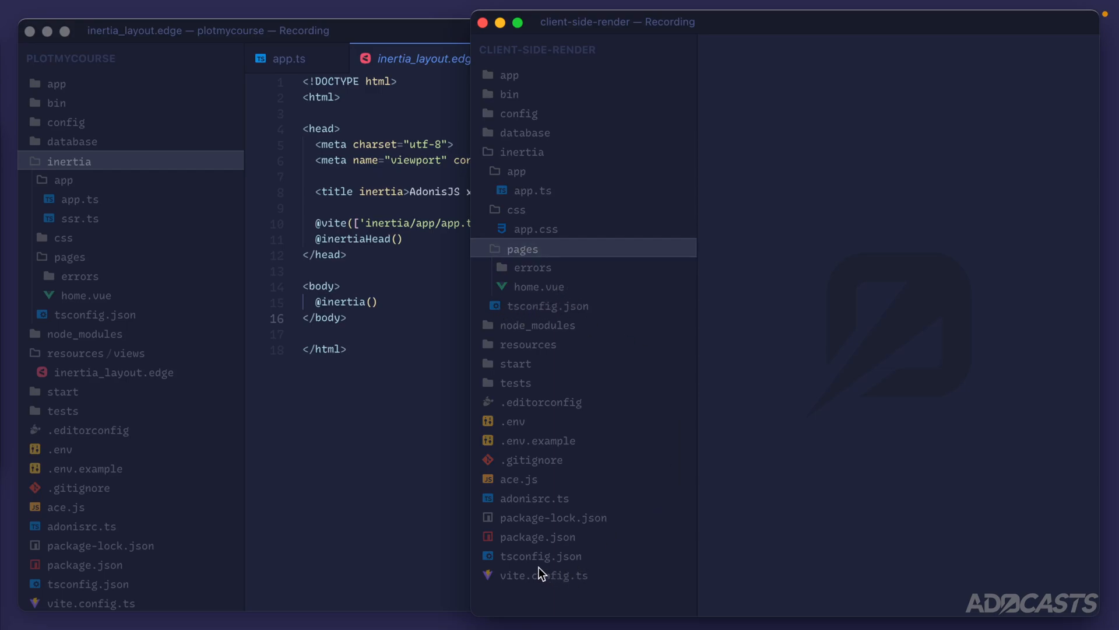
pyautogui.moveTo(519, 344)
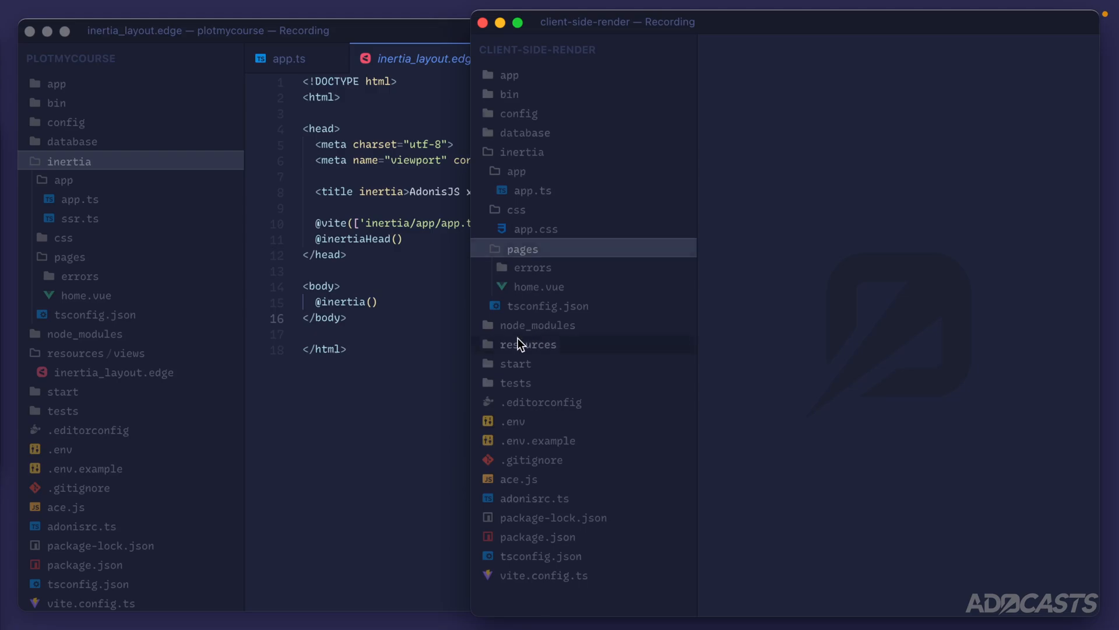
pyautogui.click(568, 363)
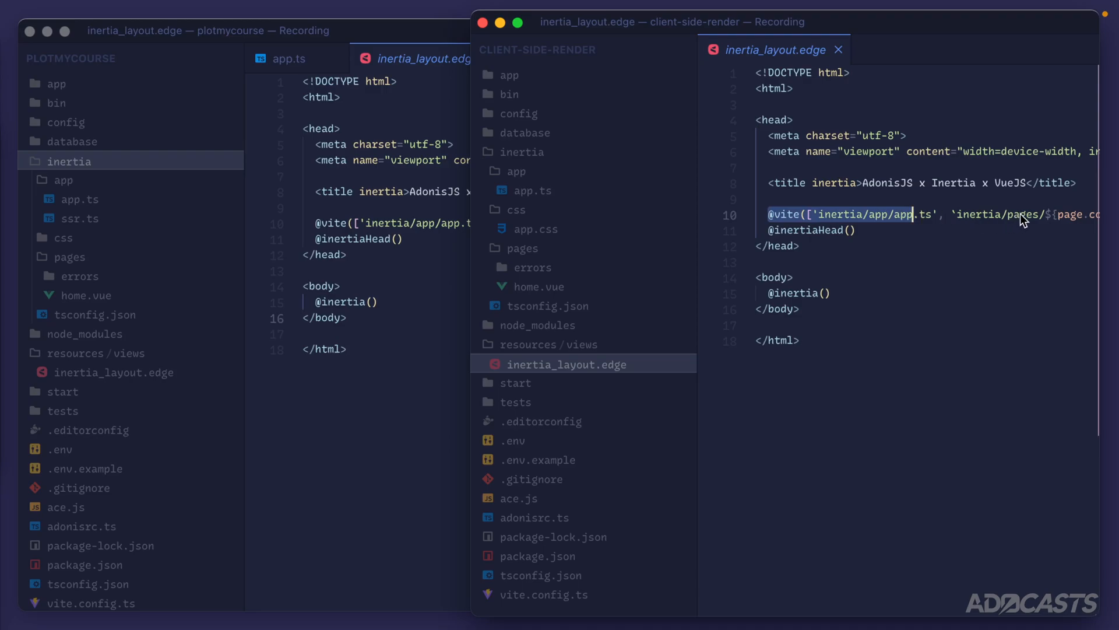
pyautogui.moveTo(828, 243)
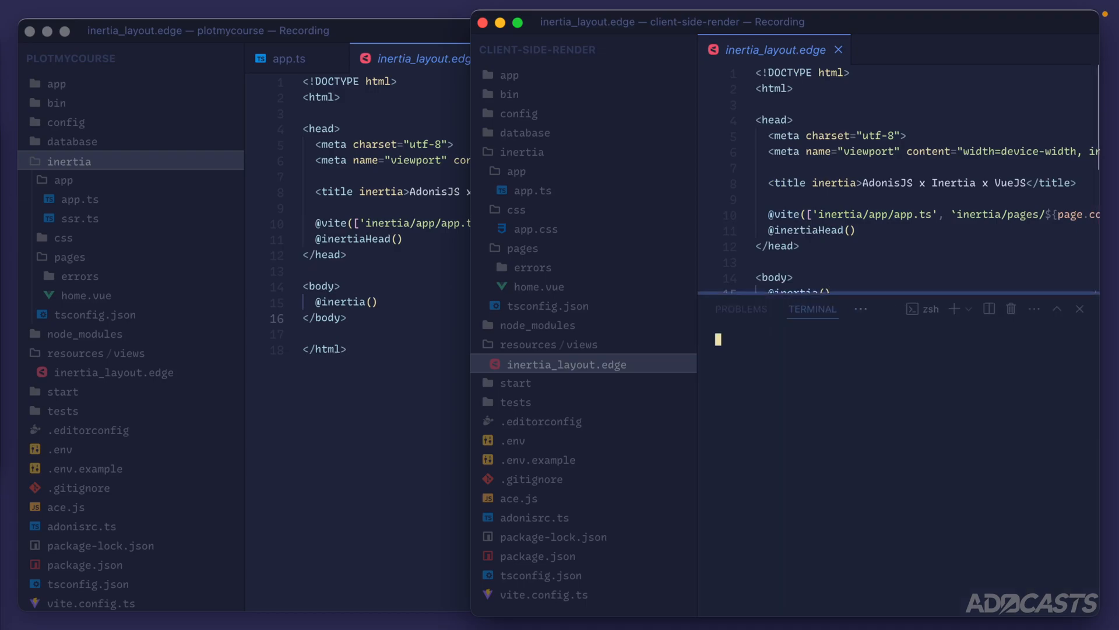
# Step: Run npm run dev in the terminal to start the client-side dev server on localhost:3333
pyautogui.write('npm ru')
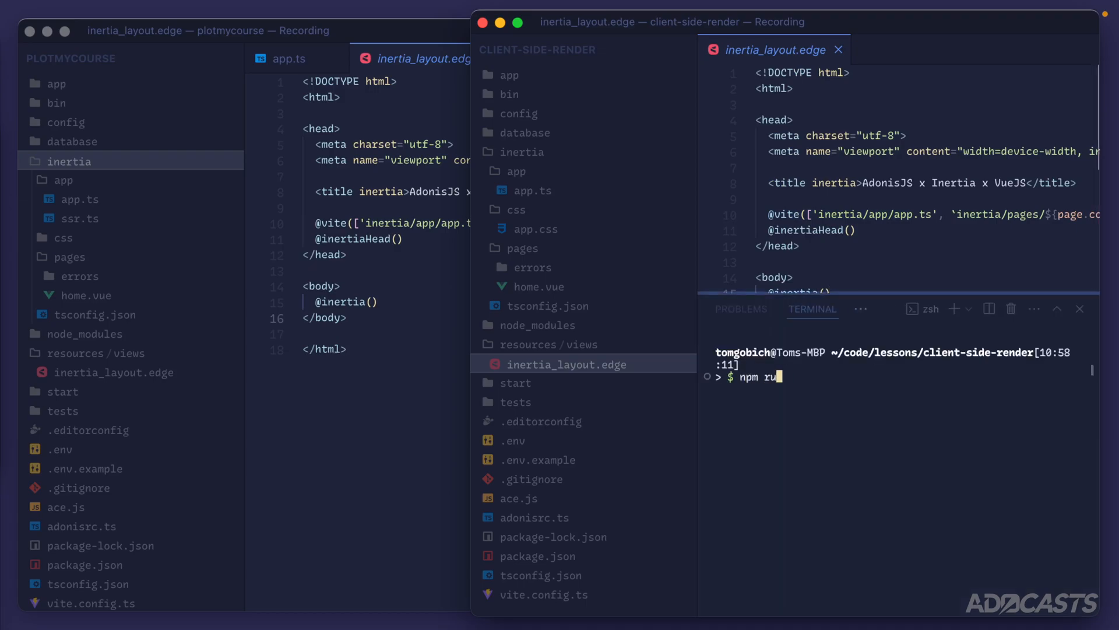
pyautogui.press('Return')
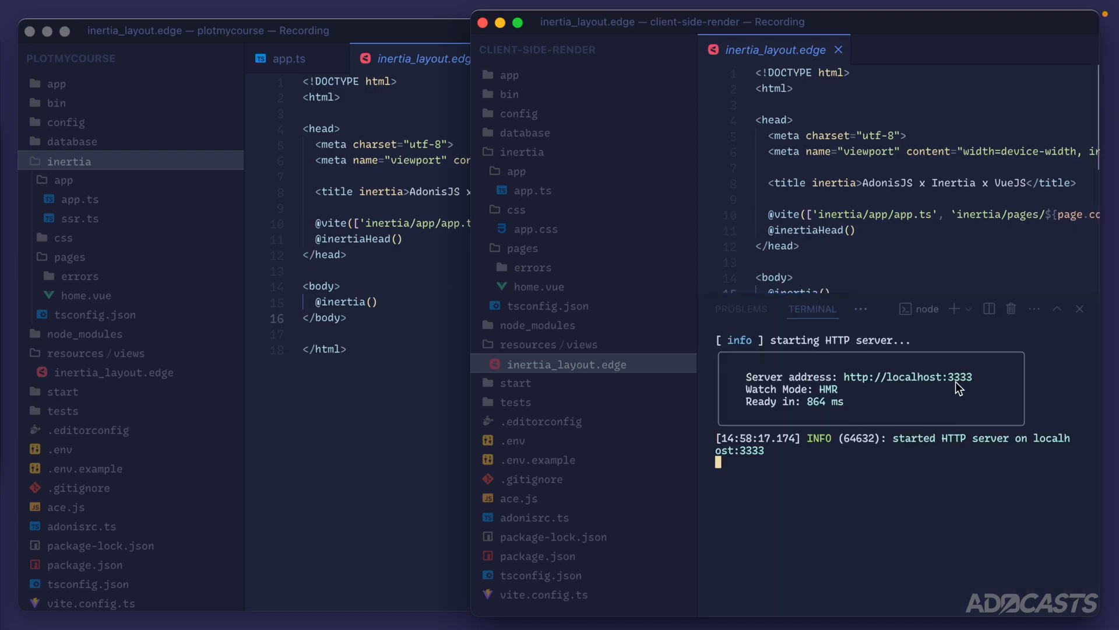
pyautogui.moveTo(980, 386)
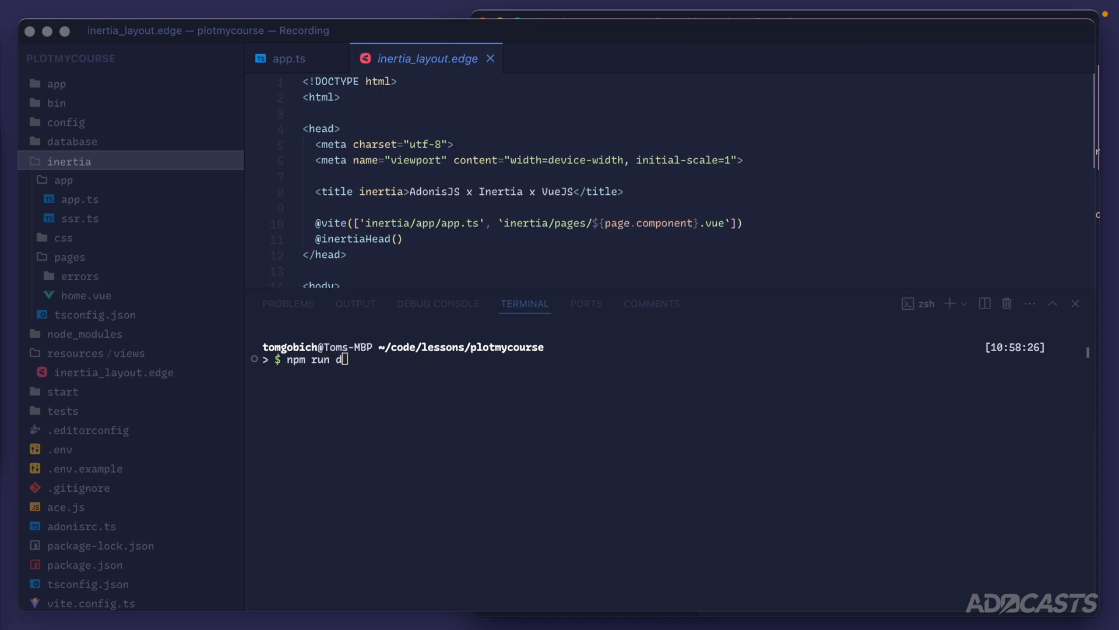
# Step: Run npm run dev for plotmycourse, which serves on localhost:52914 since the port was taken
pyautogui.press('Return')
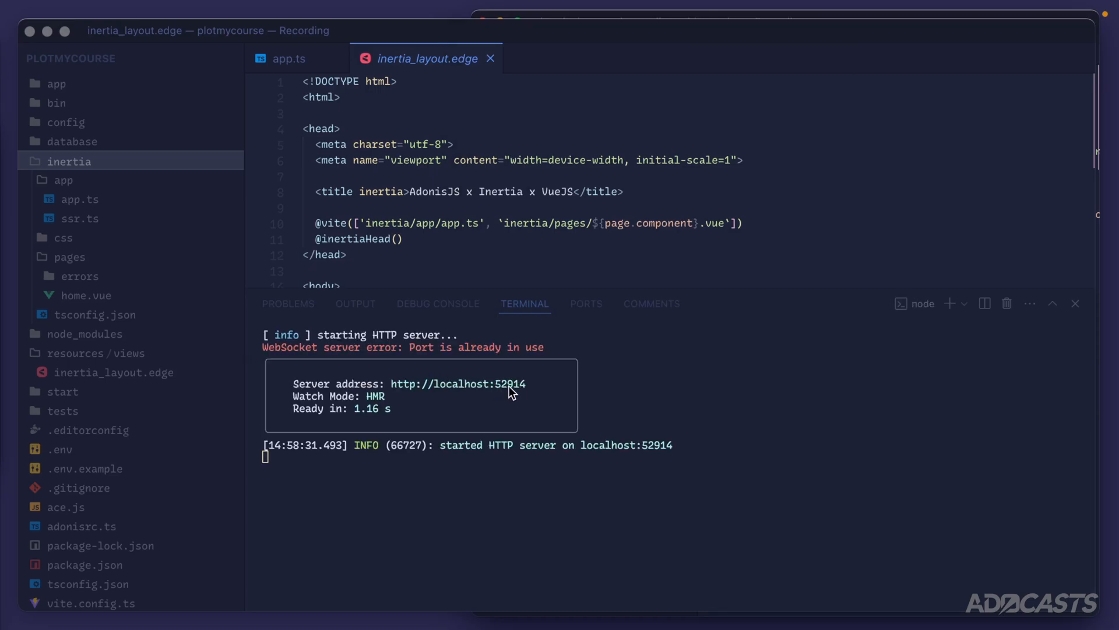
pyautogui.moveTo(443, 390)
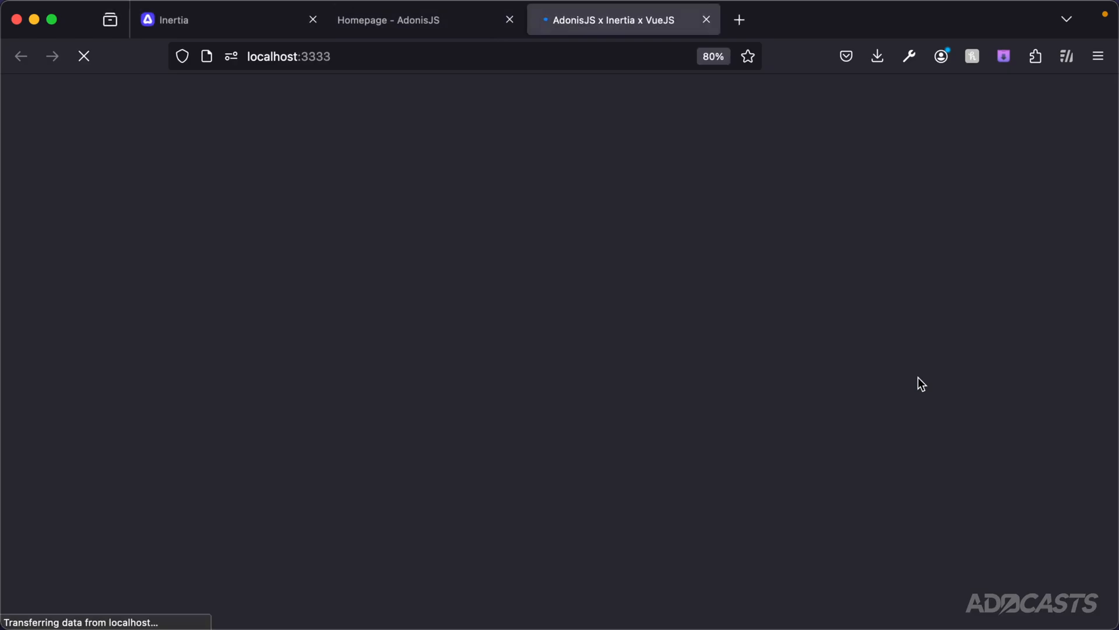
# Step: View the localhost:52914 homepage, then switch to the localhost:3333 client-side tab
pyautogui.click(221, 20)
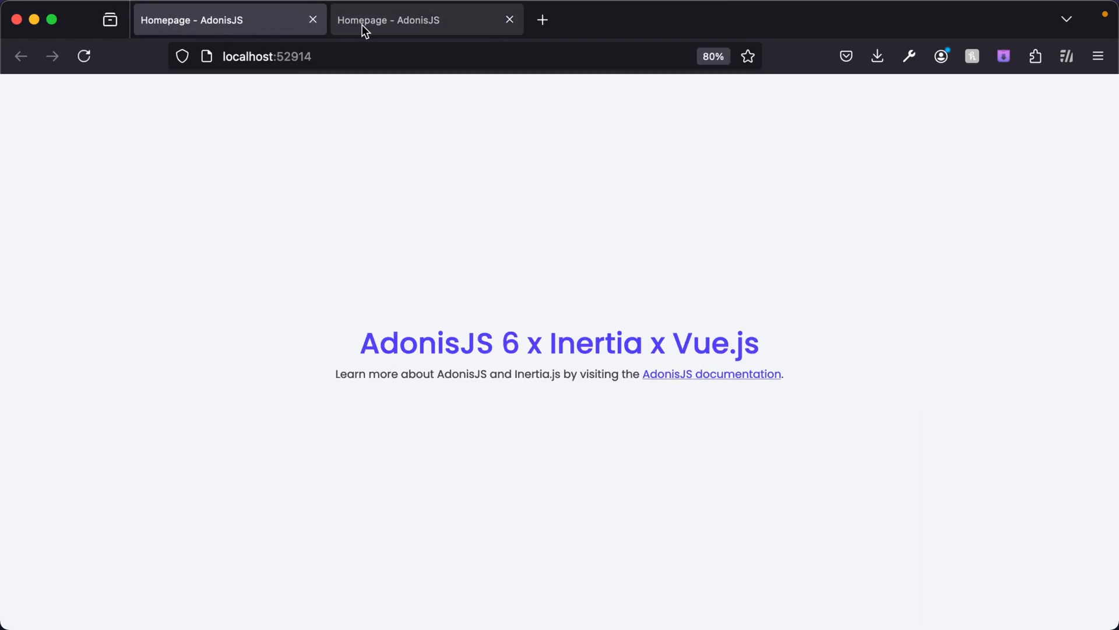
pyautogui.click(424, 20)
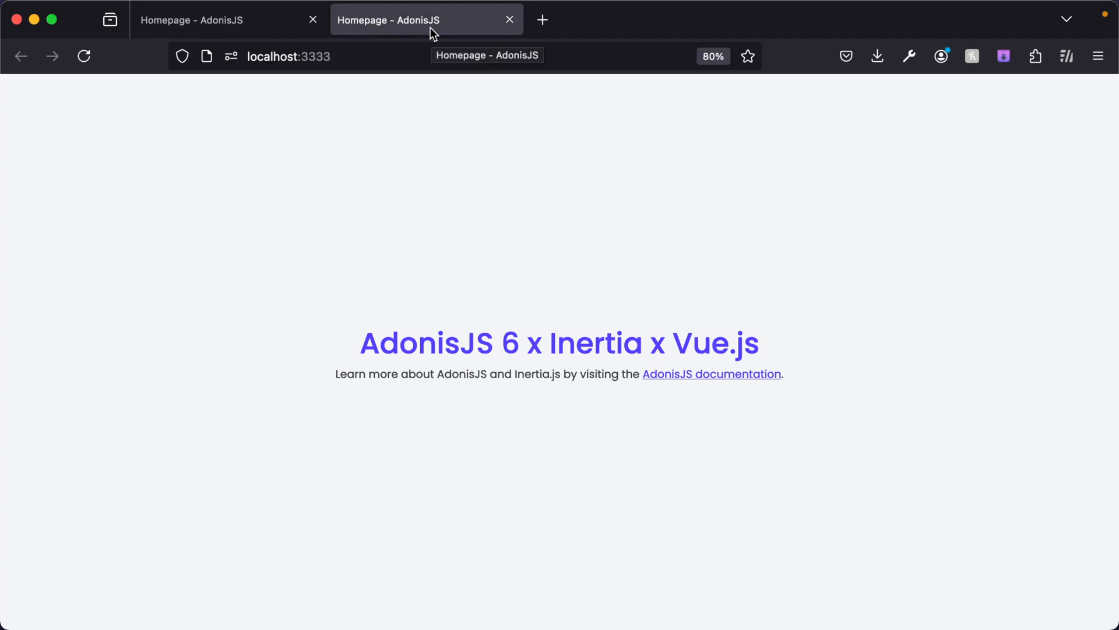
pyautogui.moveTo(369, 209)
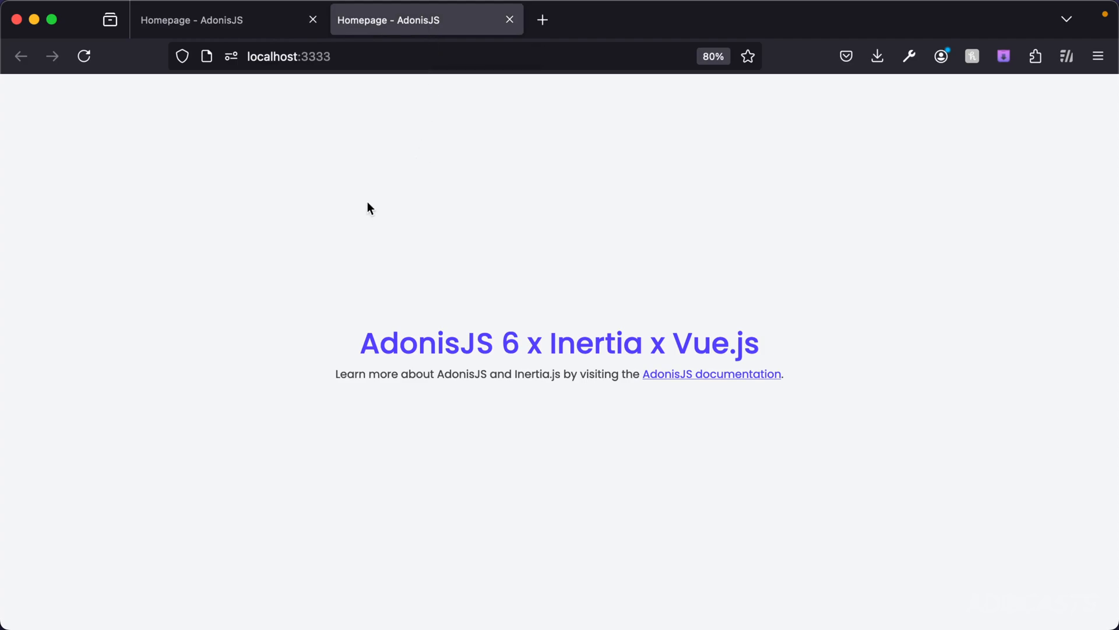
# Step: Inspect the page, enlarge devtools, and reload to record the homepage's 18 network requests
pyautogui.rightClick(368, 207)
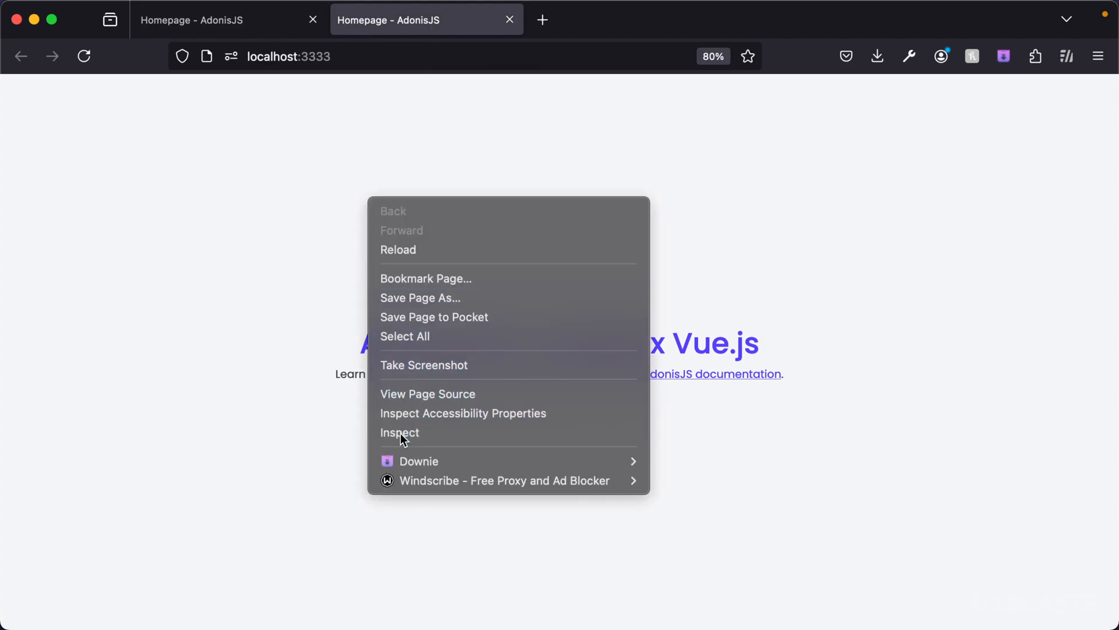
pyautogui.click(400, 433)
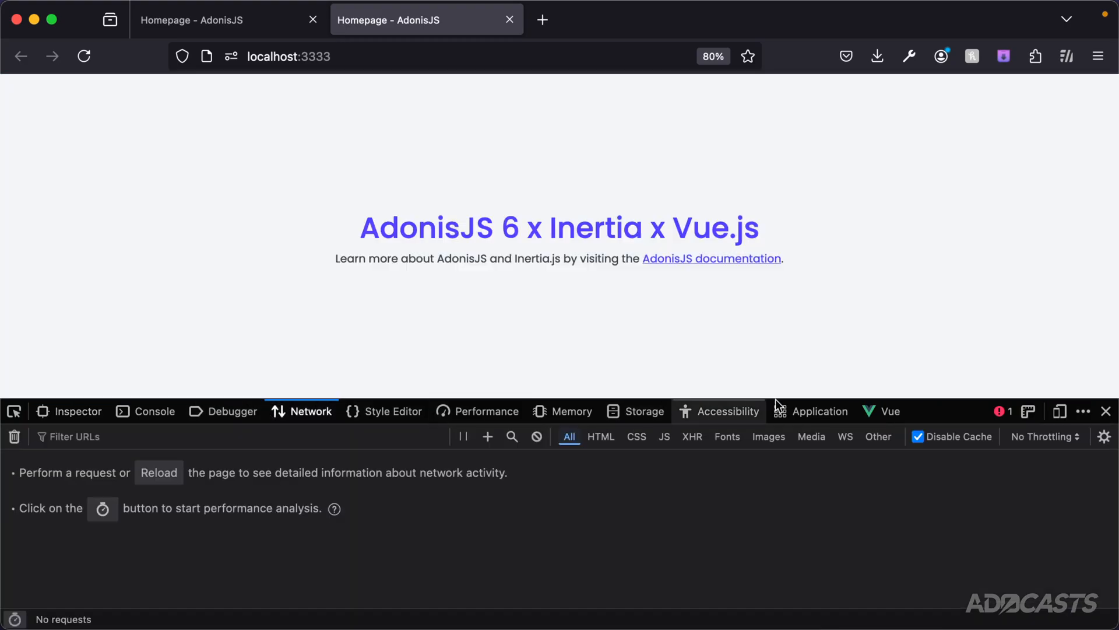
pyautogui.moveTo(954, 400)
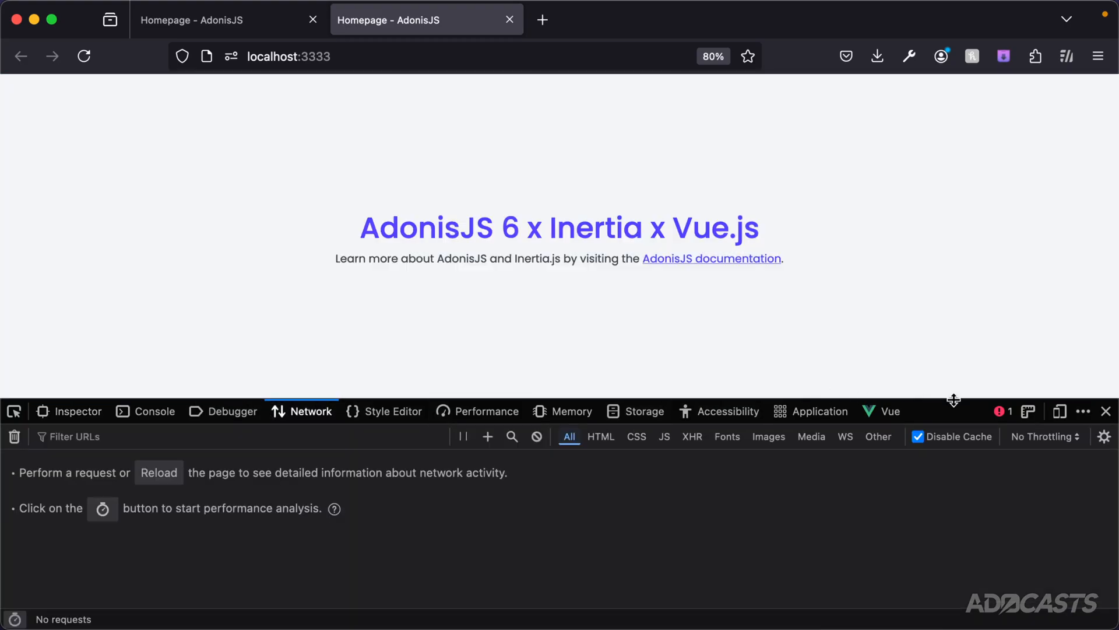
pyautogui.click(83, 56)
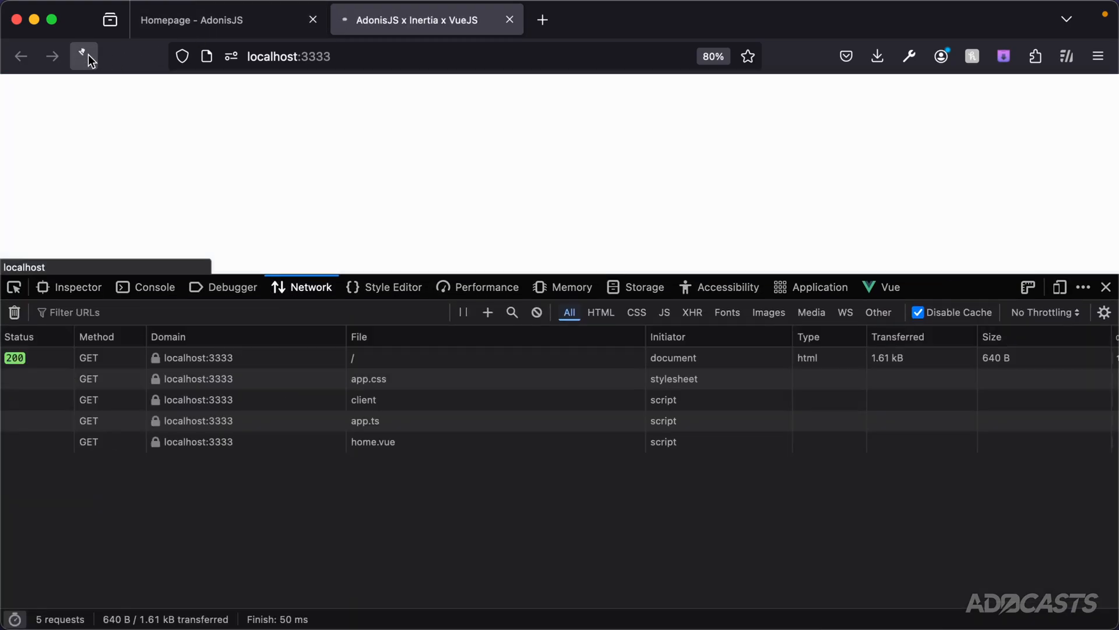
pyautogui.click(84, 56)
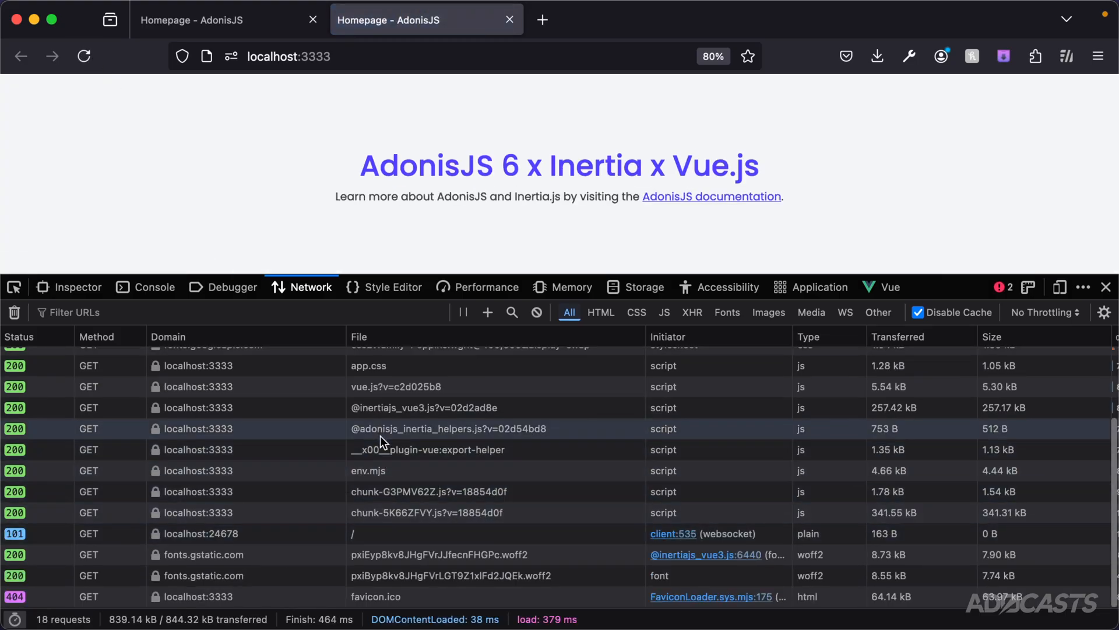
pyautogui.scroll(3)
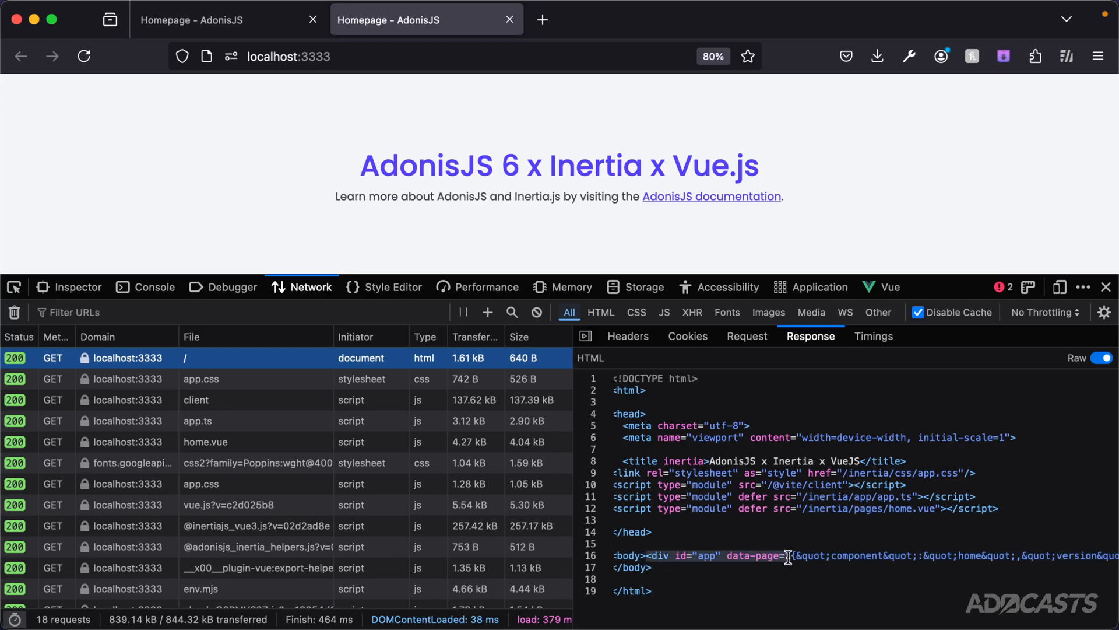
pyautogui.moveTo(751, 558)
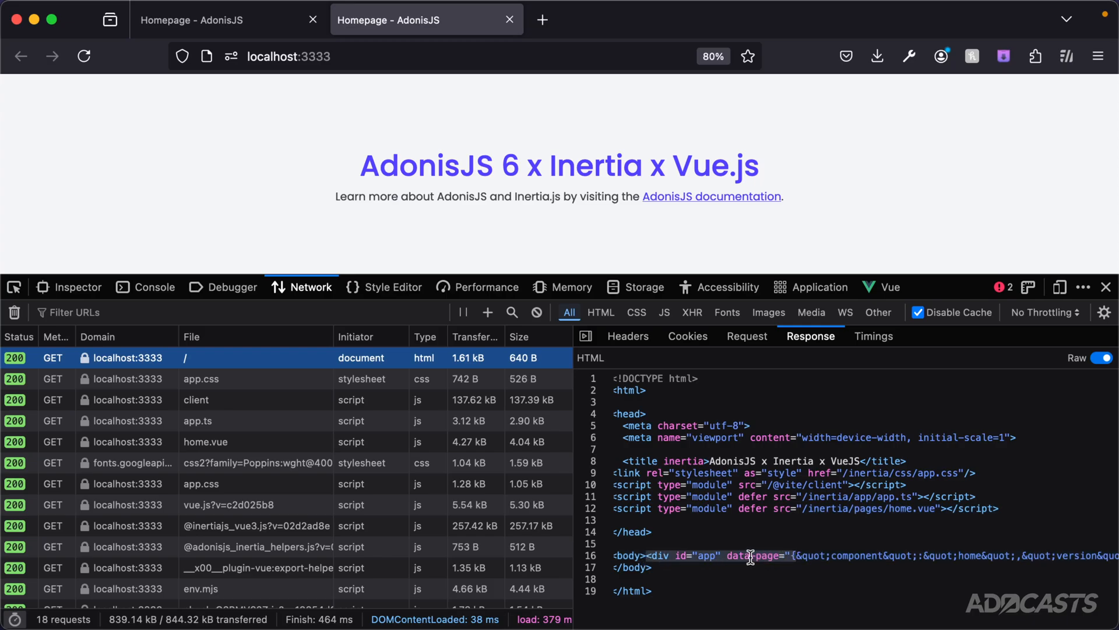
pyautogui.moveTo(777, 557)
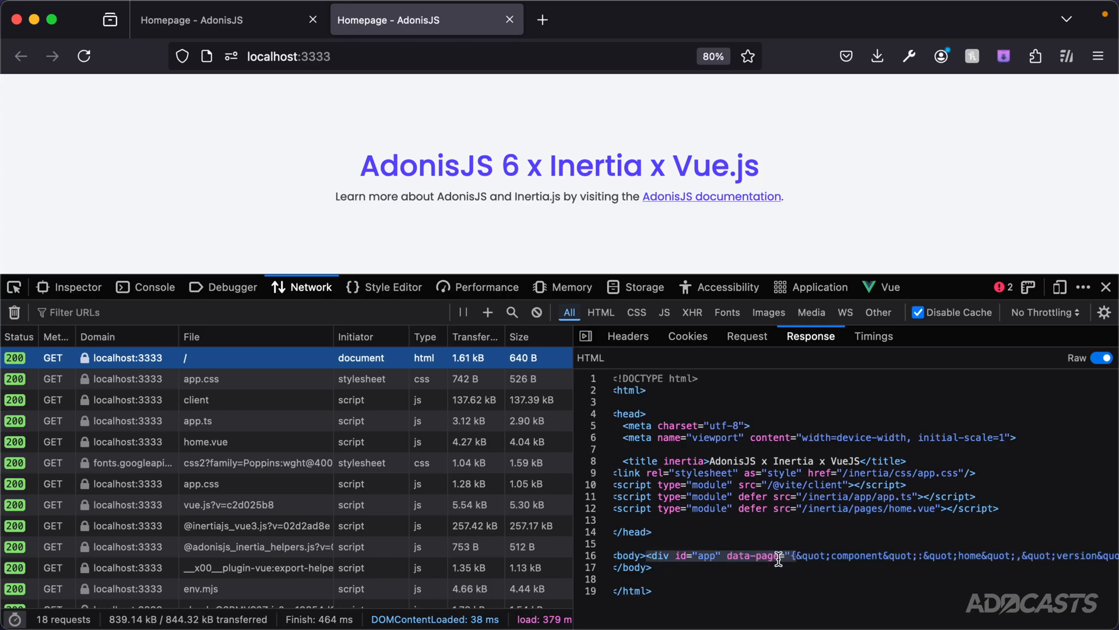
# Step: Scroll the raw document response to the end of the data-page JSON with version 6 and url "/"
pyautogui.hscroll(3)
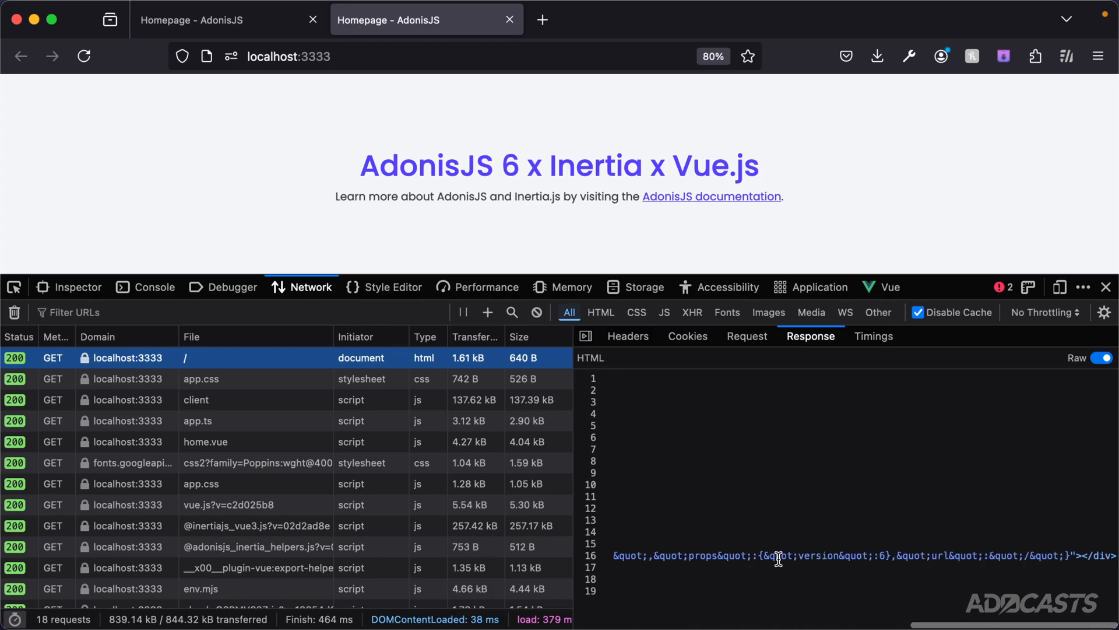
pyautogui.moveTo(1087, 555)
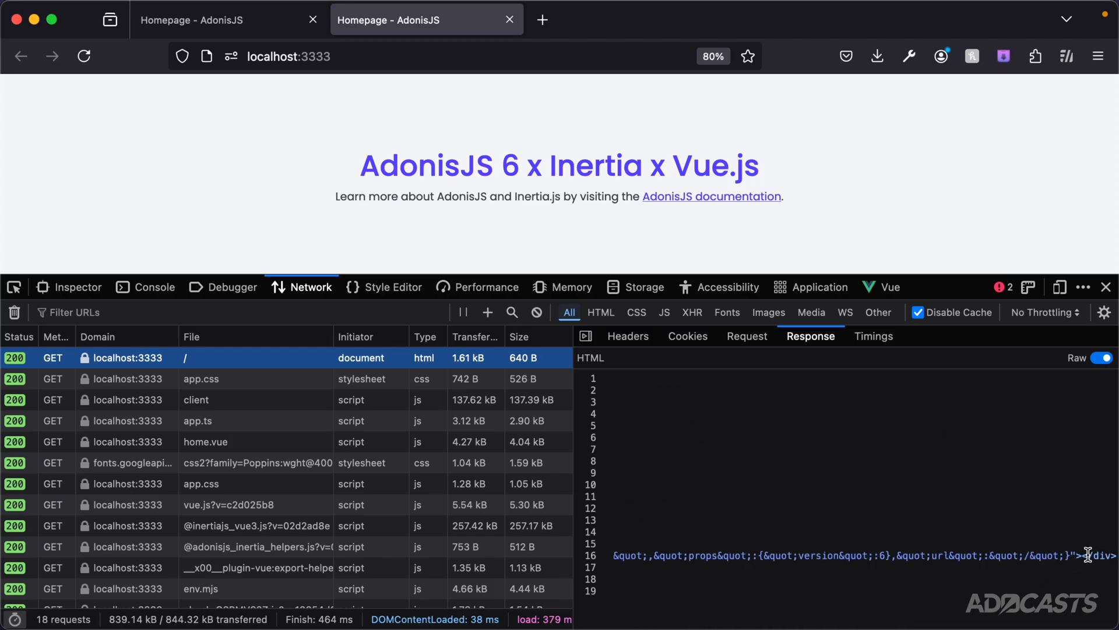